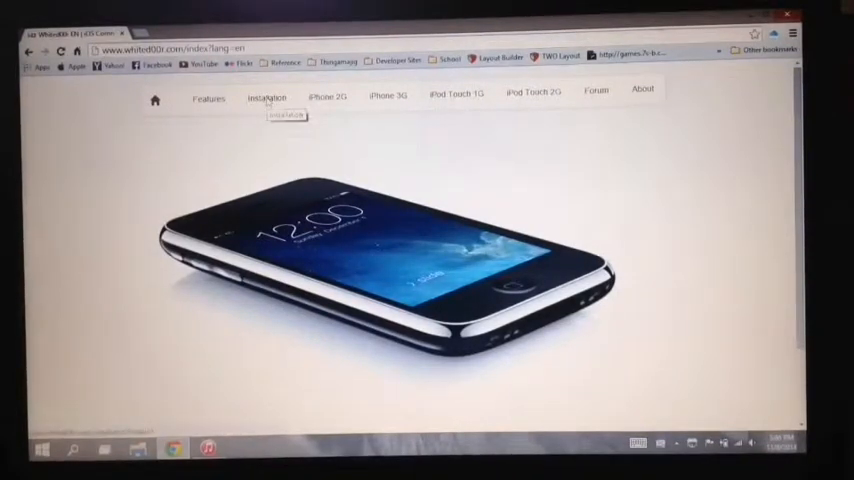
- Open the Whited00r installation guide and show the iPhone 3G firmware choices
click(266, 98)
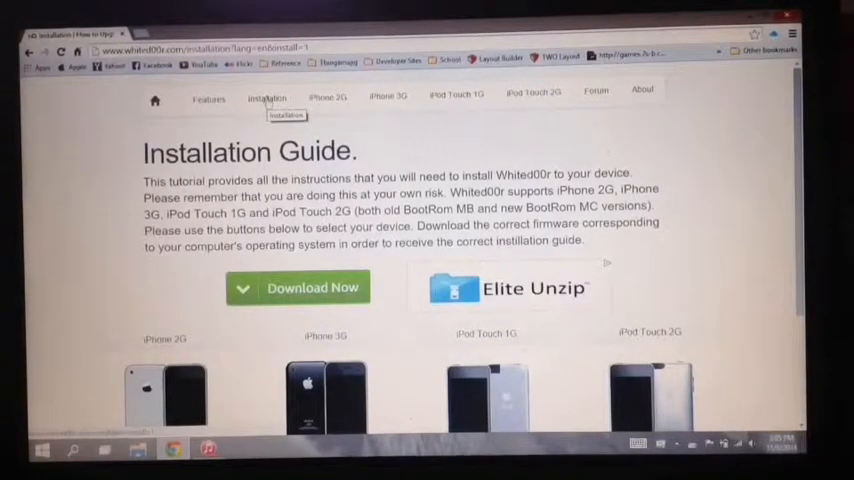
scroll(down, 3)
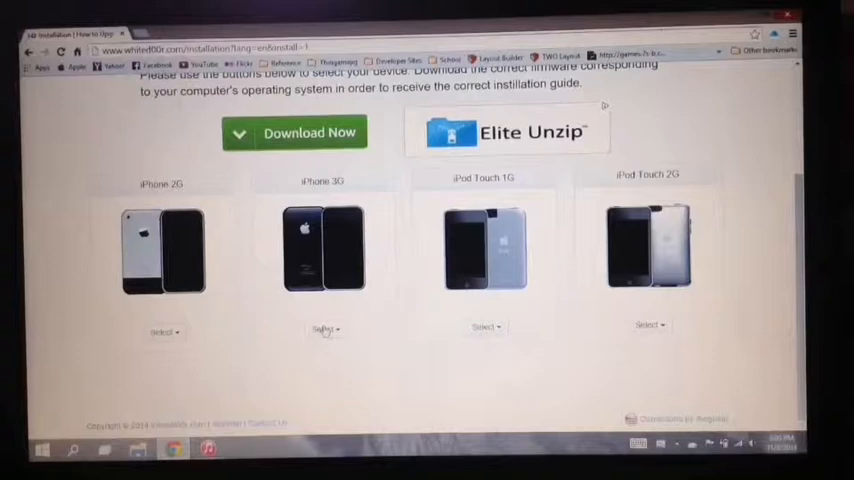
click(324, 329)
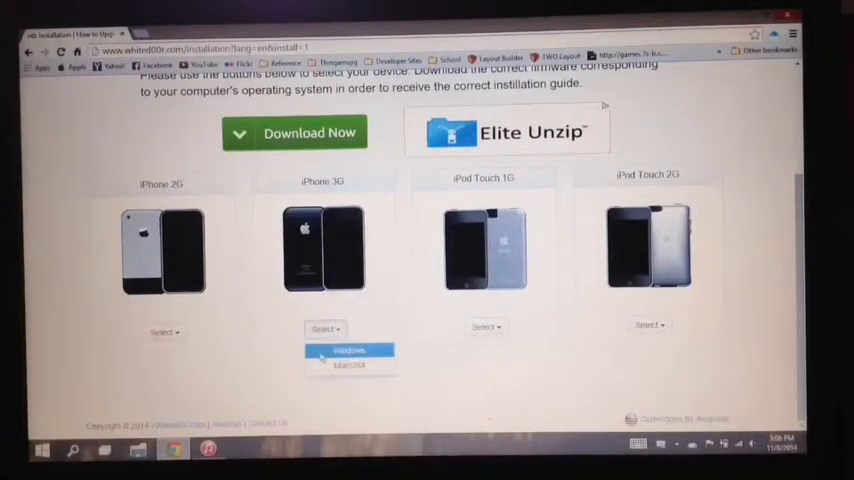
scroll(down, 3)
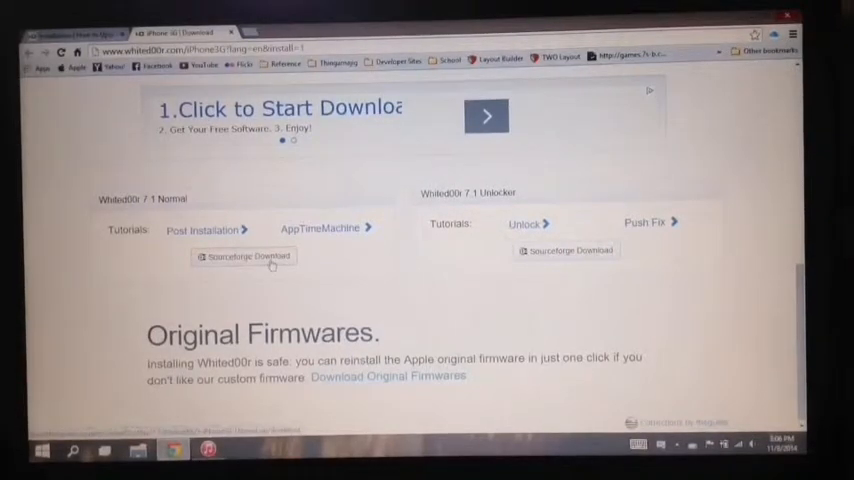
- Download Whited00r 7.1 Normal for iPhone 3G from Sourceforge
click(243, 256)
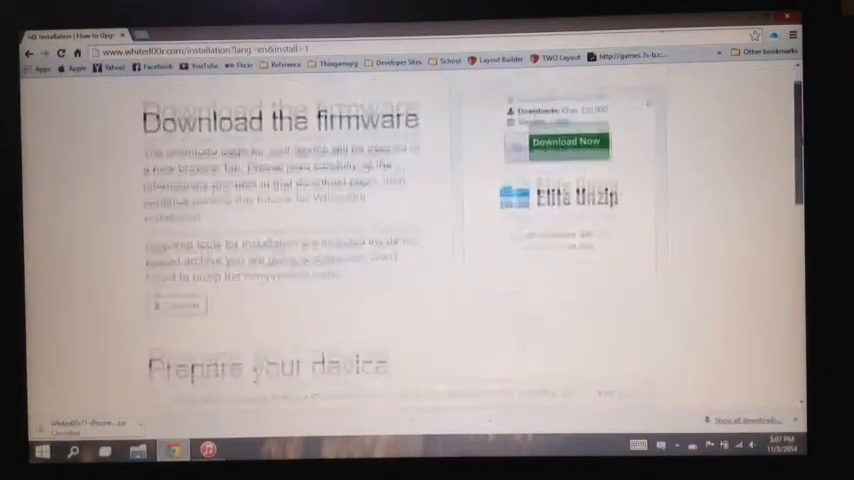
- Download the original iPhone 3G 3.1.2 firmware from the Original Firmwares page
scroll(down, 3)
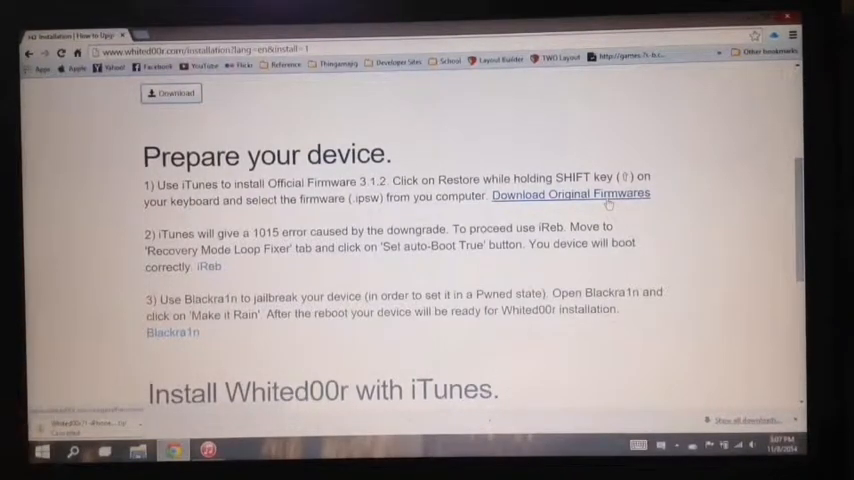
click(570, 194)
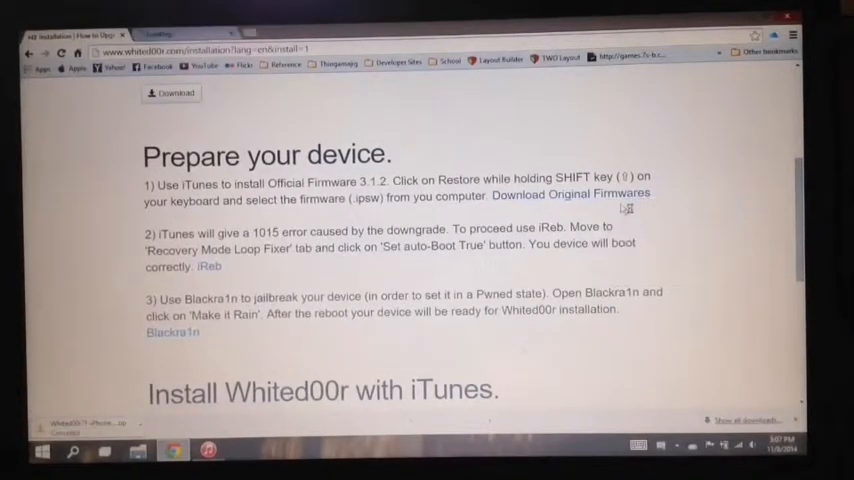
click(573, 193)
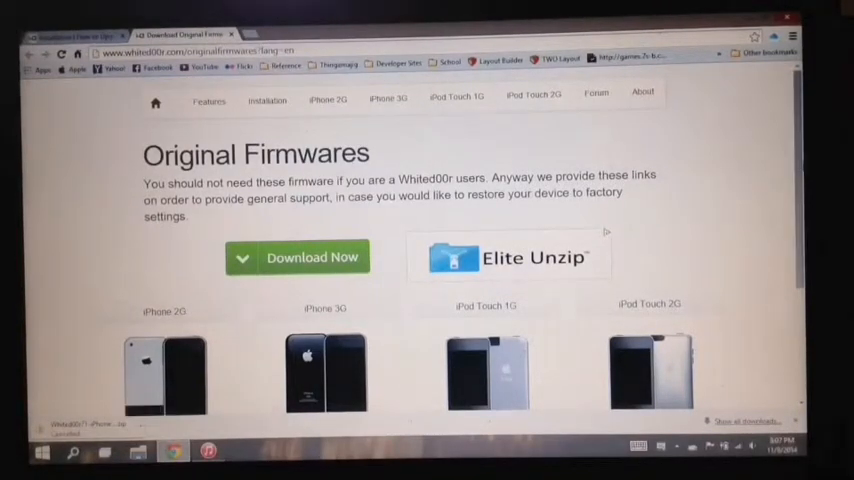
scroll(down, 3)
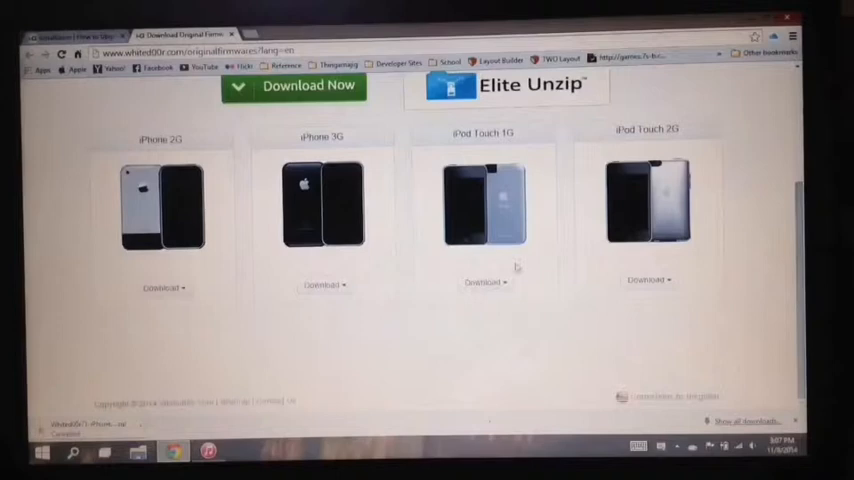
click(322, 284)
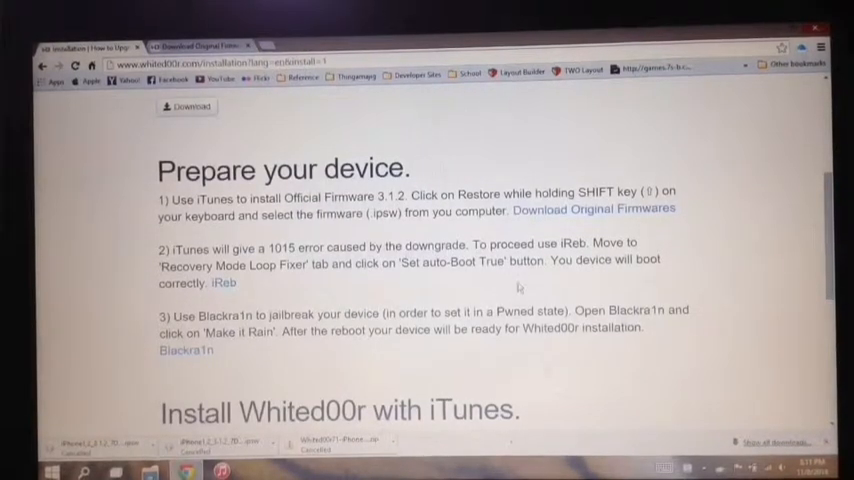
- Download the iREB and Blackra1n Windows tools and scroll to the iTunes install section
right_click(223, 283)
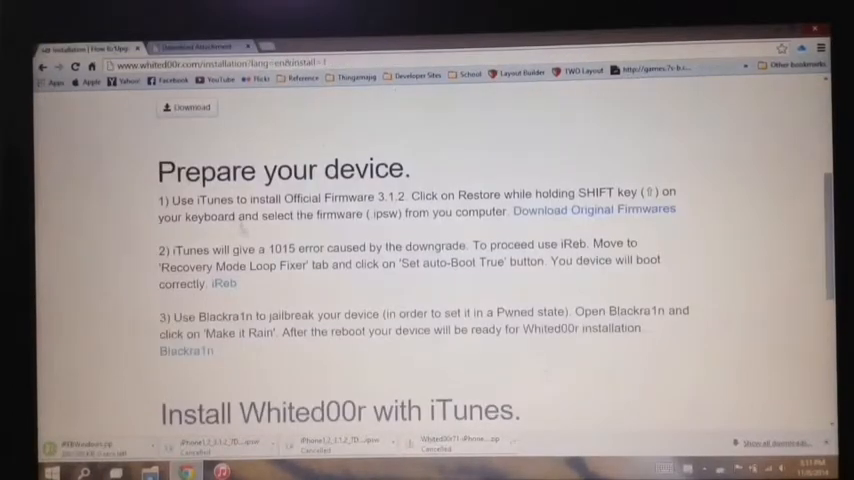
right_click(186, 351)
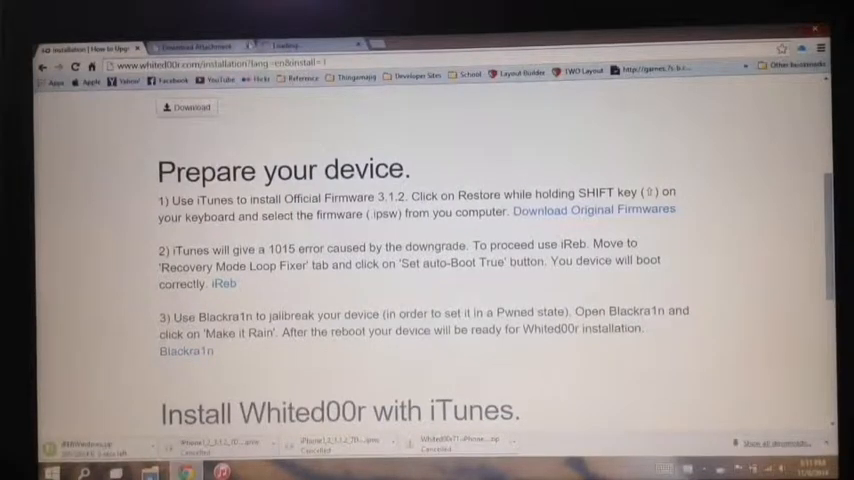
click(195, 46)
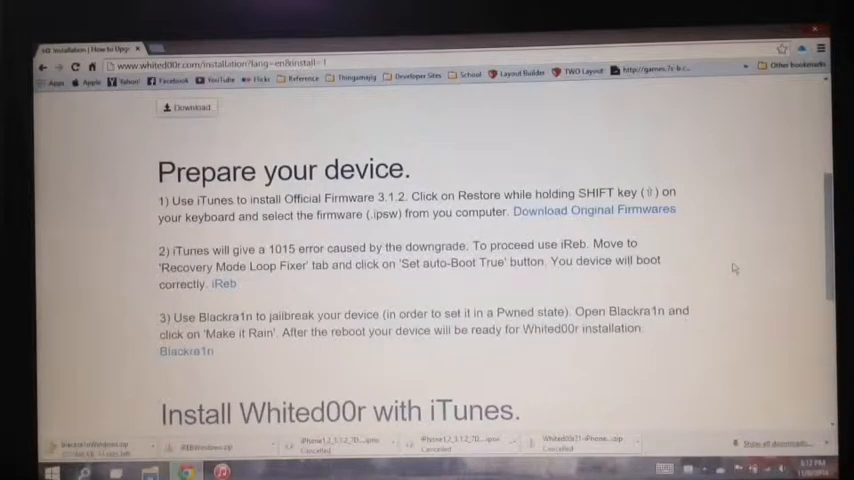
scroll(down, 3)
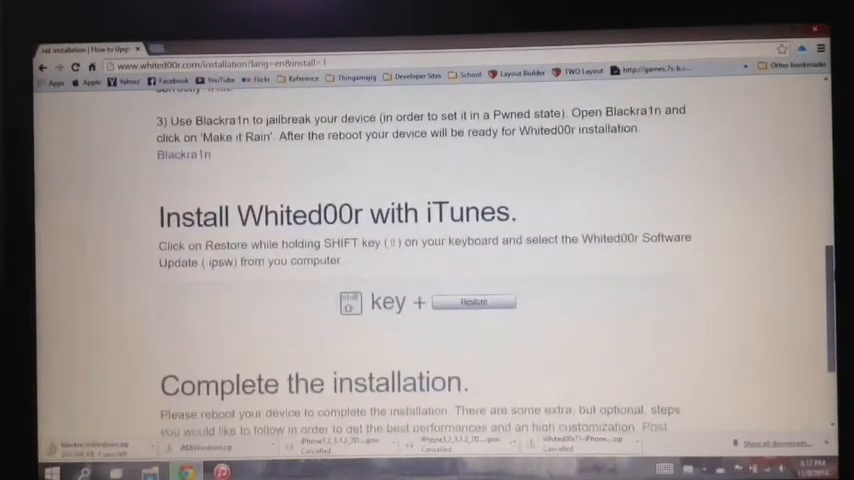
scroll(down, 3)
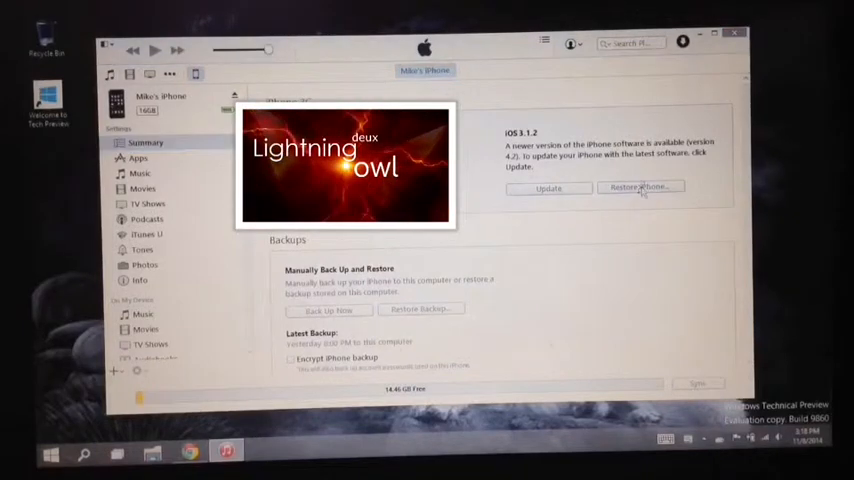
- Restore the iPhone using the iPhone 3G iOS 3.1.2 ipsw file
click(641, 188)
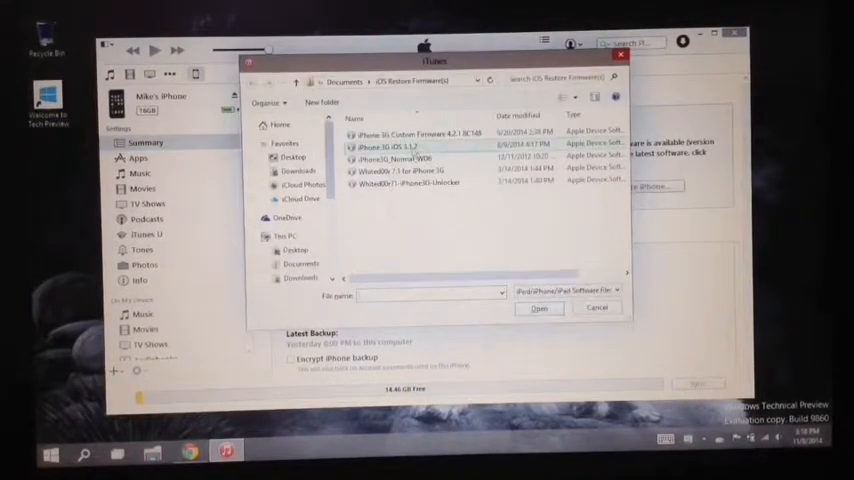
click(410, 146)
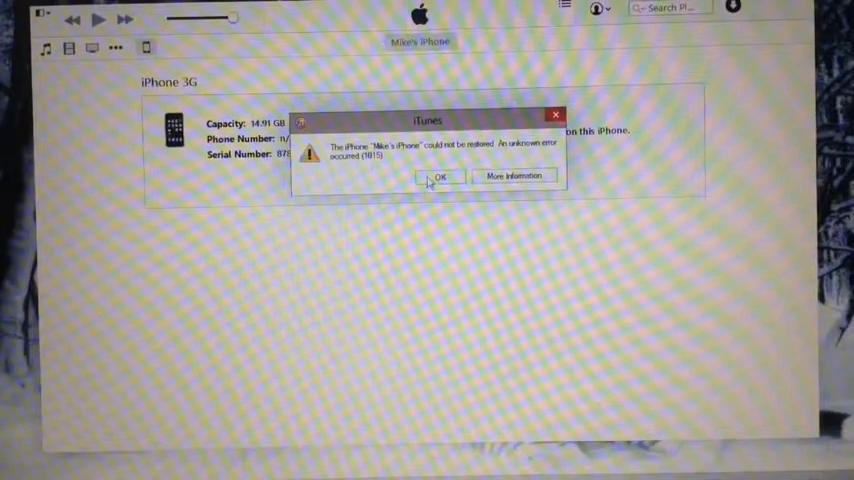
- Dismiss the 1015 error and open the Downloads folder
click(436, 177)
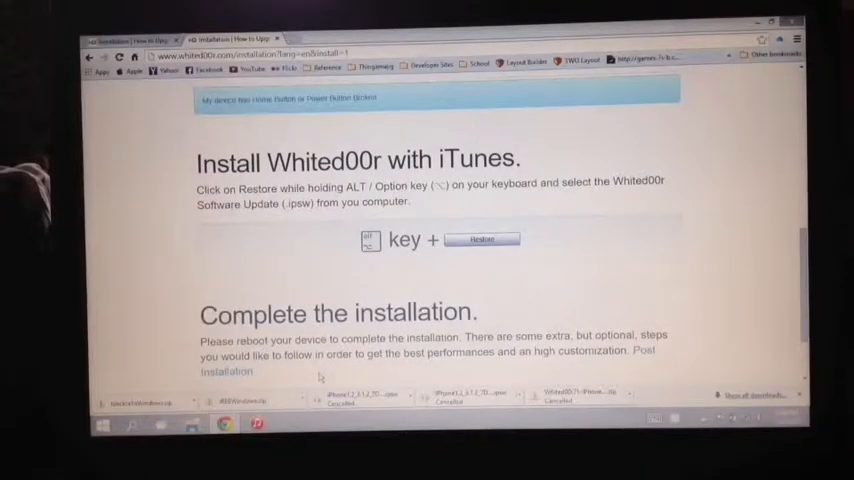
click(190, 425)
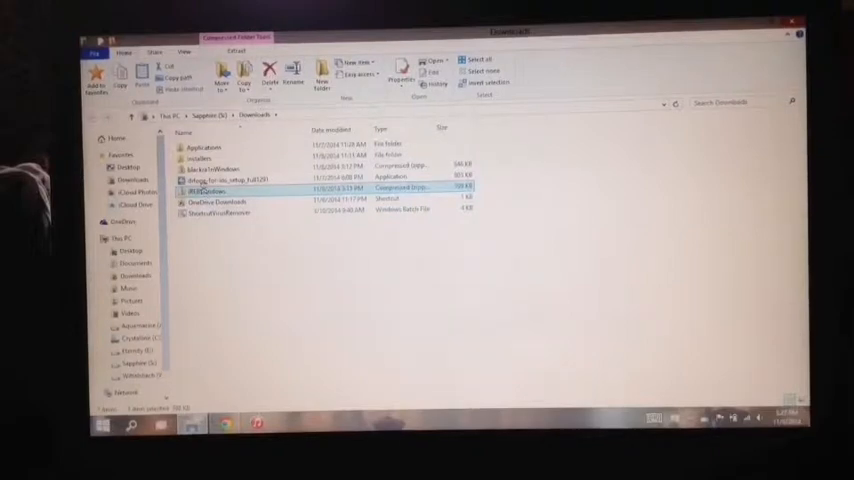
- Extract iREBWindows.zip into Downloads and launch iREB
right_click(200, 189)
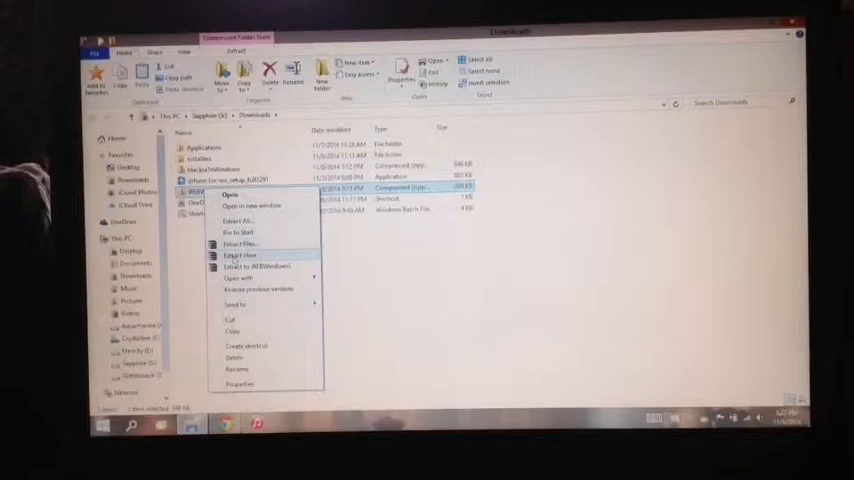
click(239, 255)
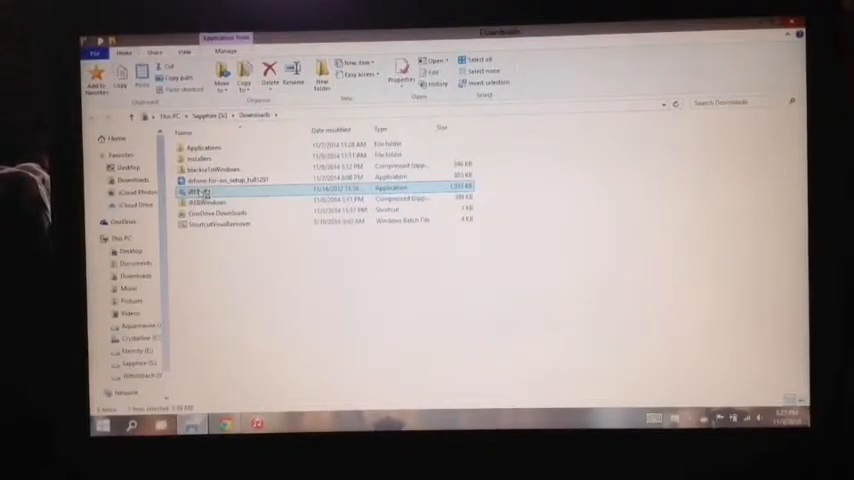
double_click(200, 191)
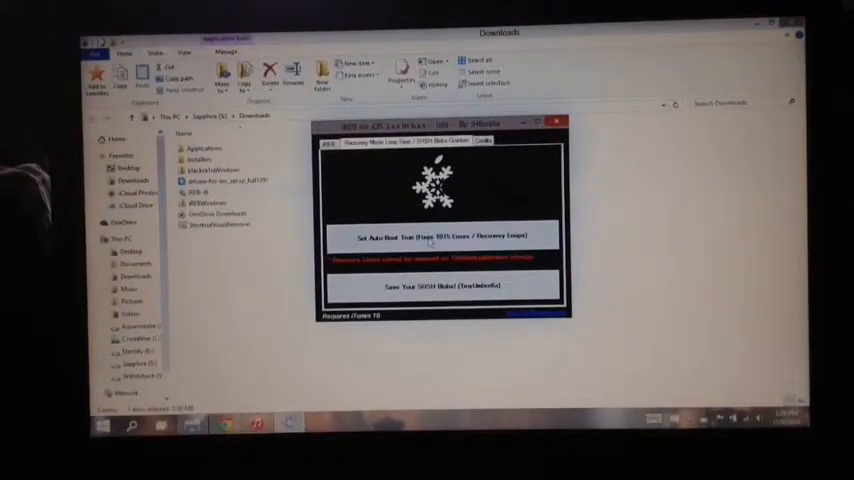
- Run iREB's 'Set Auto-Boot True' fix to end the recovery loop
click(442, 236)
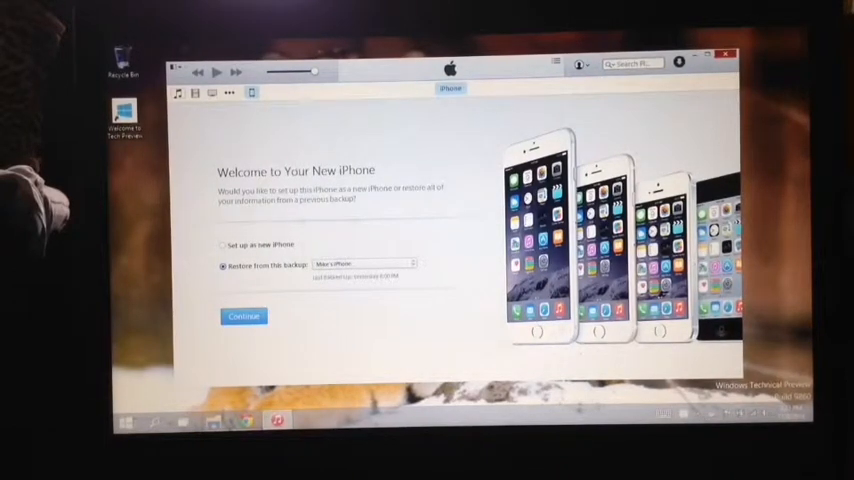
- Choose 'Set up as new iPhone' and continue
click(222, 244)
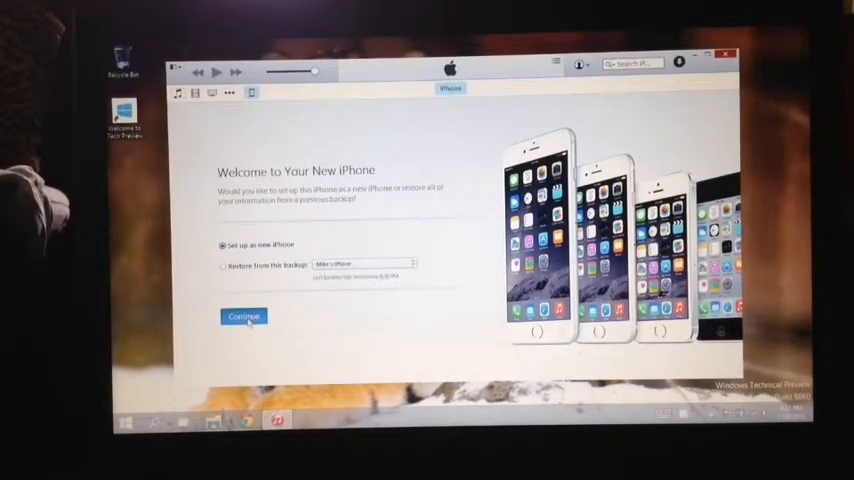
click(243, 317)
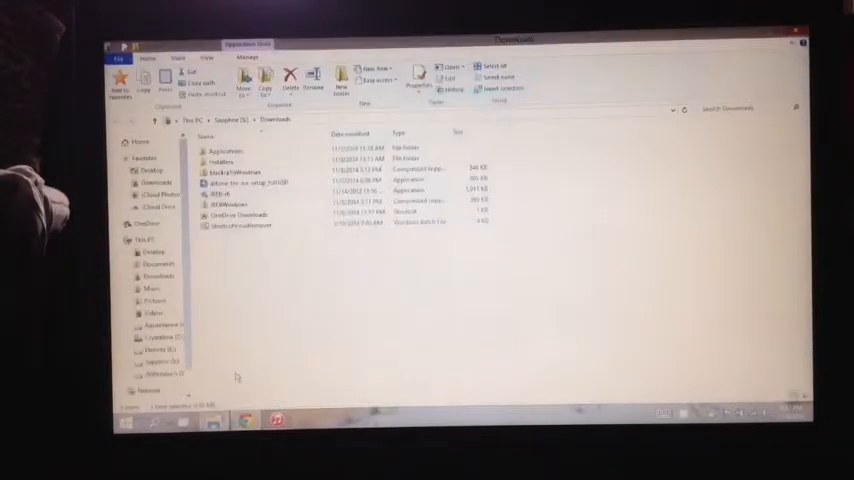
- Extract the blackra1nWindows archive and launch 'blackra1n for 3.1.2'
click(240, 172)
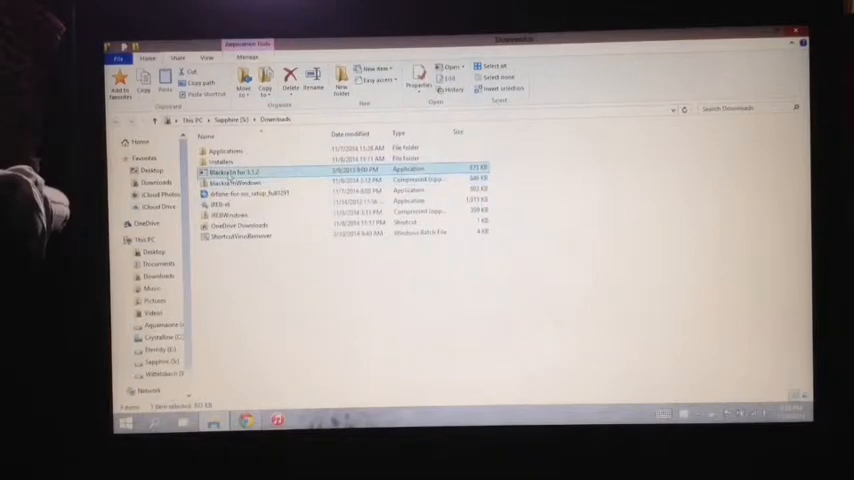
double_click(232, 171)
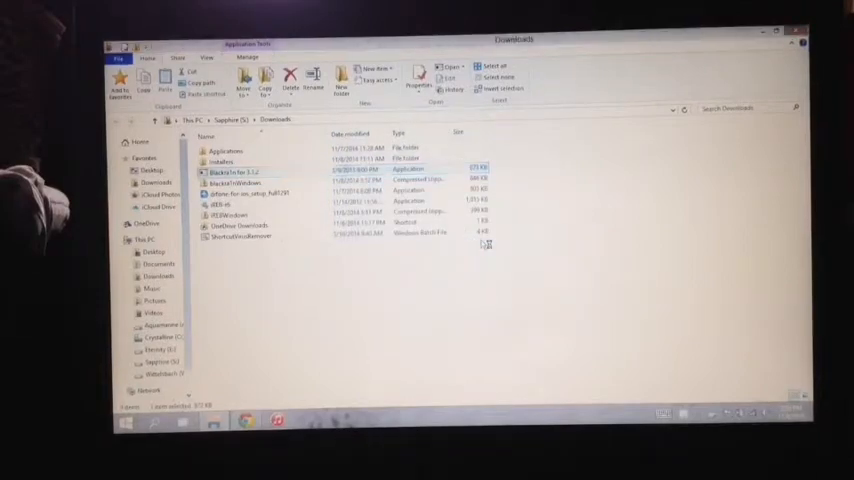
double_click(235, 172)
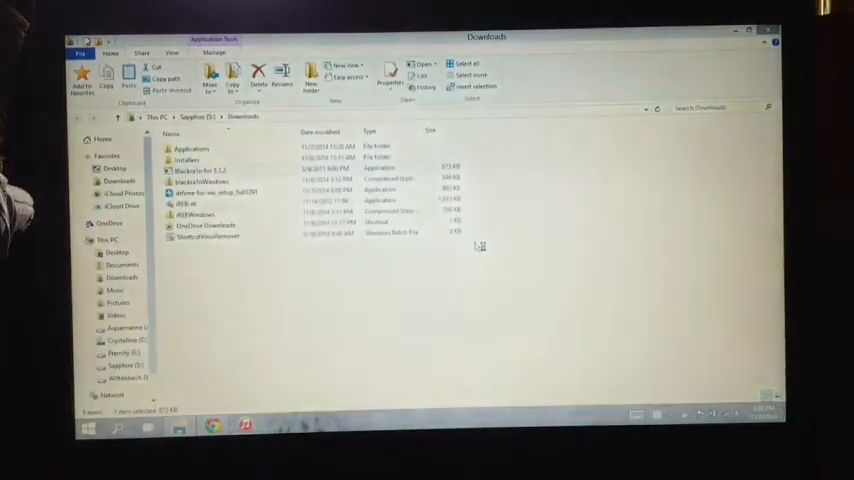
- Install Blackra1n for Whited00r users with a desktop icon and finish the setup wizard
double_click(200, 170)
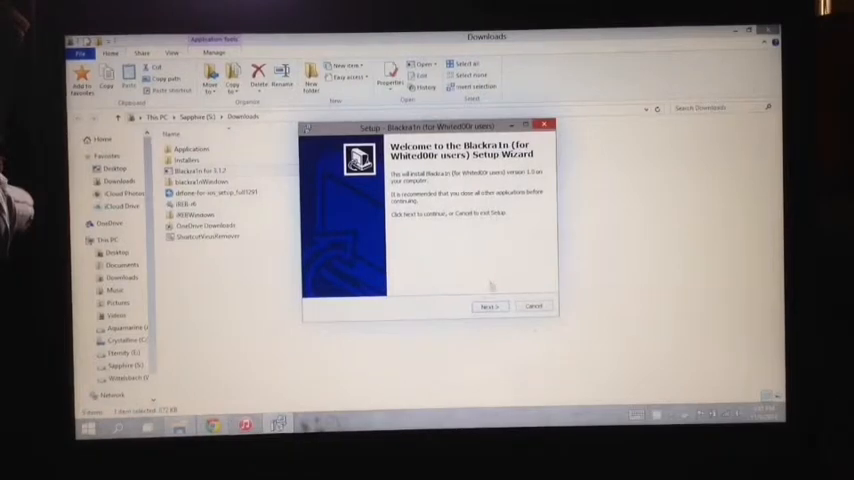
click(489, 306)
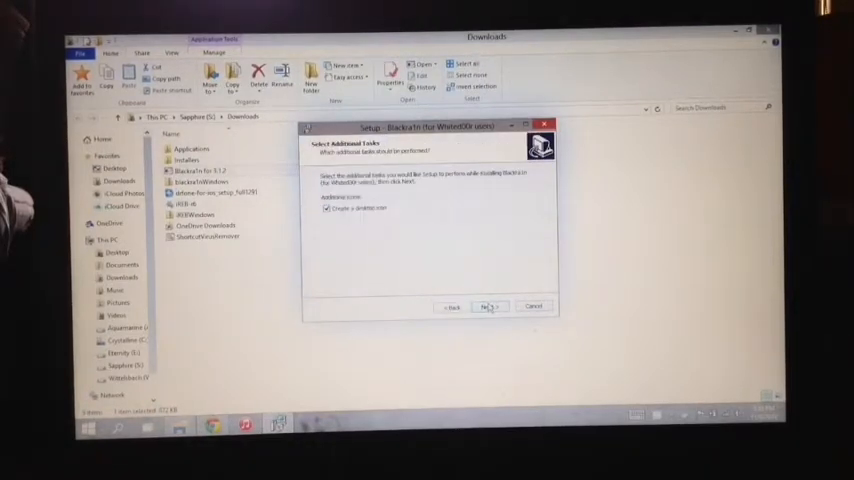
click(489, 306)
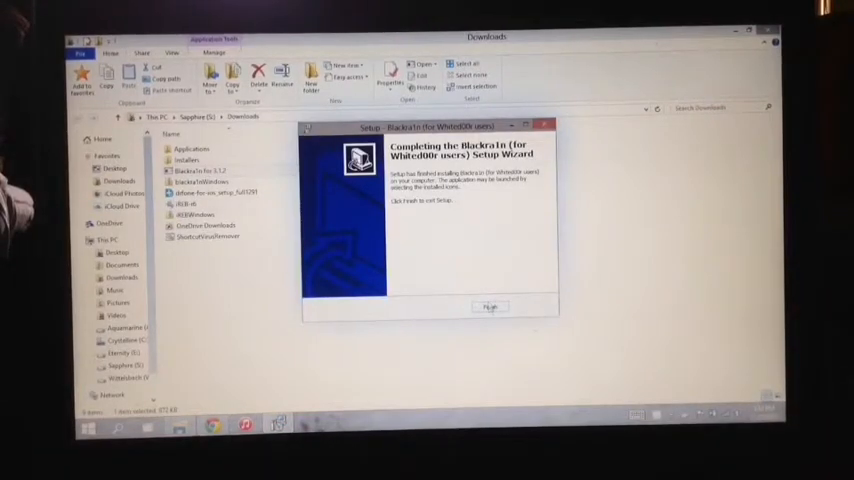
click(489, 307)
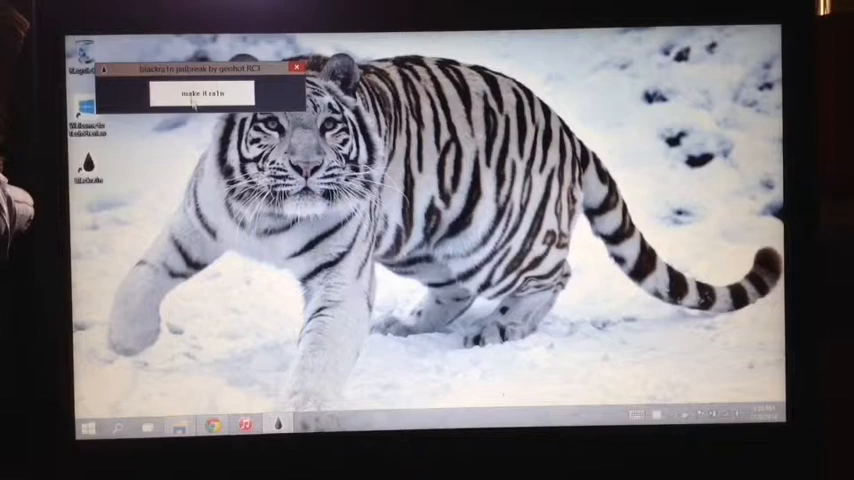
- Run Blackra1n's 'make it ra1n' jailbreak on the iPhone, then return to iTunes
click(200, 92)
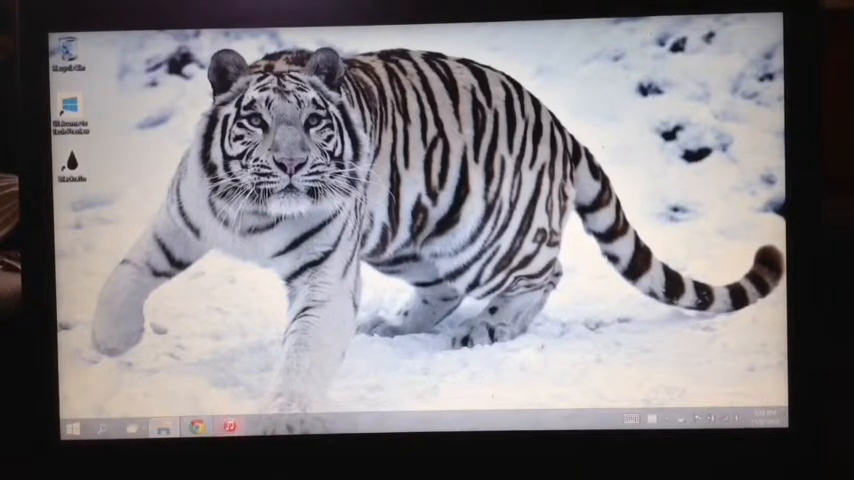
click(228, 427)
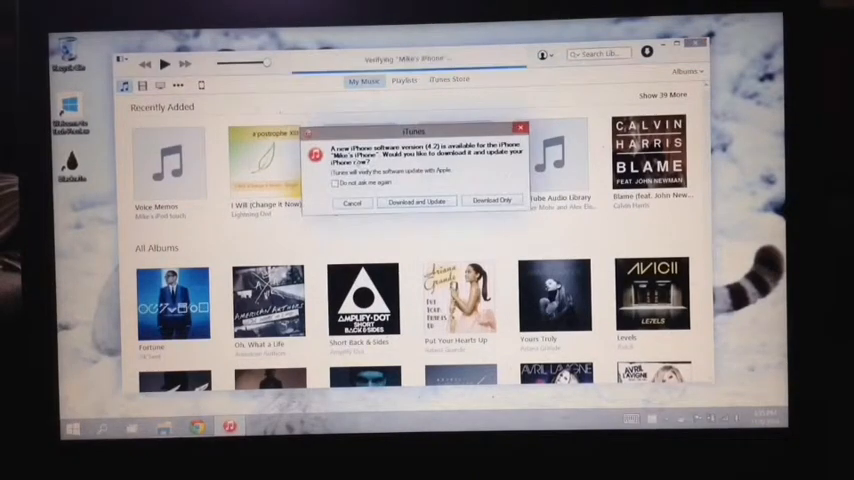
- Decline the iOS 4.2 update and restore using 'Whited00r 7.1 for iPhone 3G' firmware
click(352, 202)
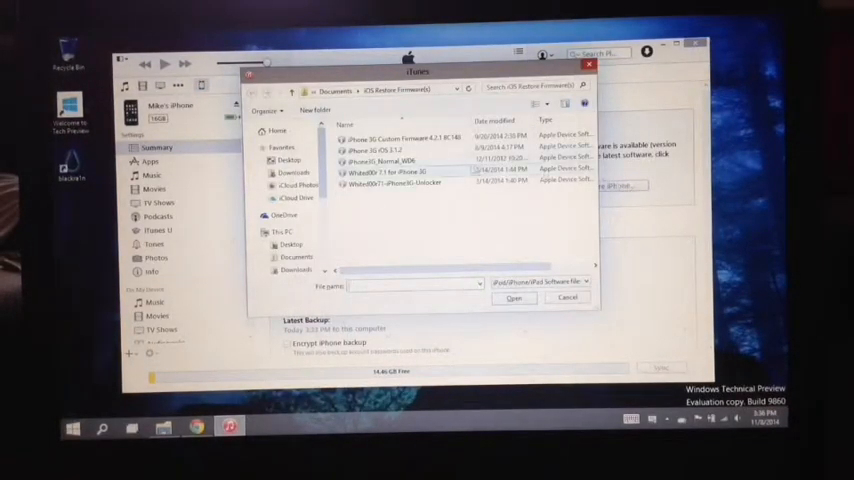
click(400, 171)
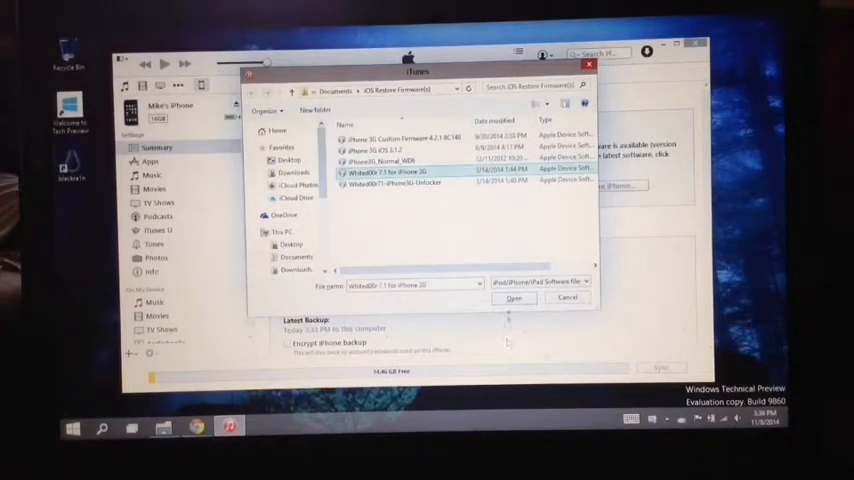
click(514, 297)
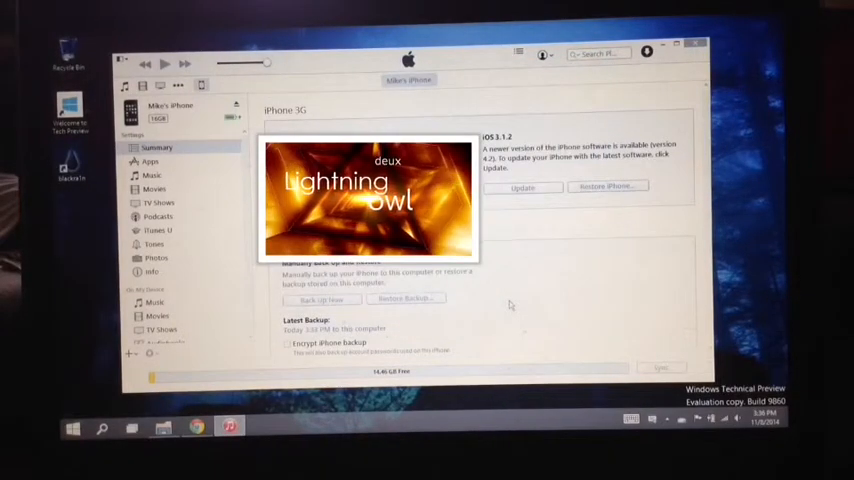
click(607, 186)
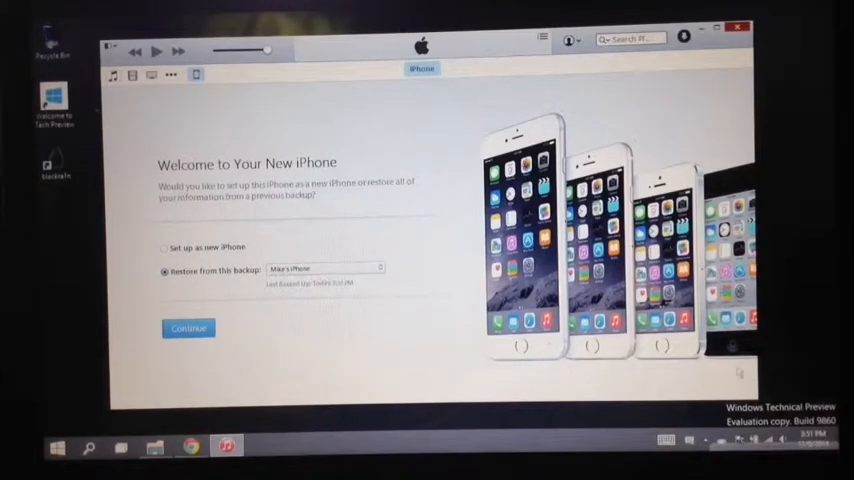
- Choose 'Set up as new iPhone' on the Welcome to Your New iPhone screen and continue
click(164, 247)
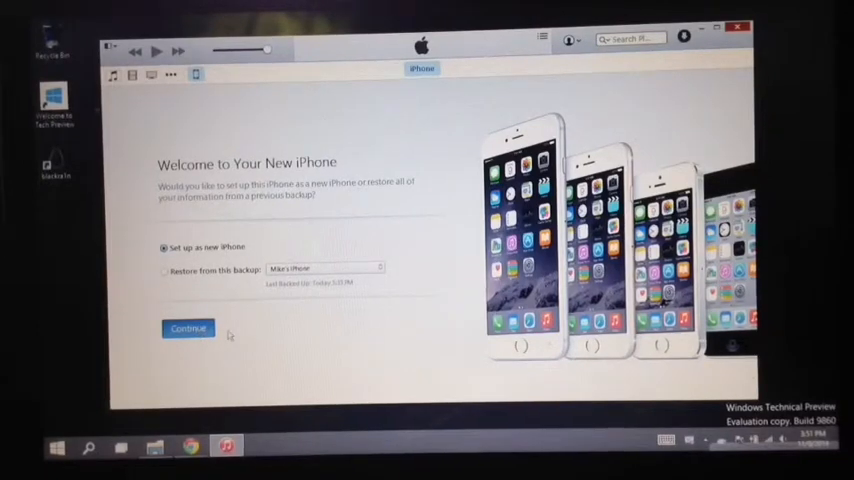
mouse_move(300, 368)
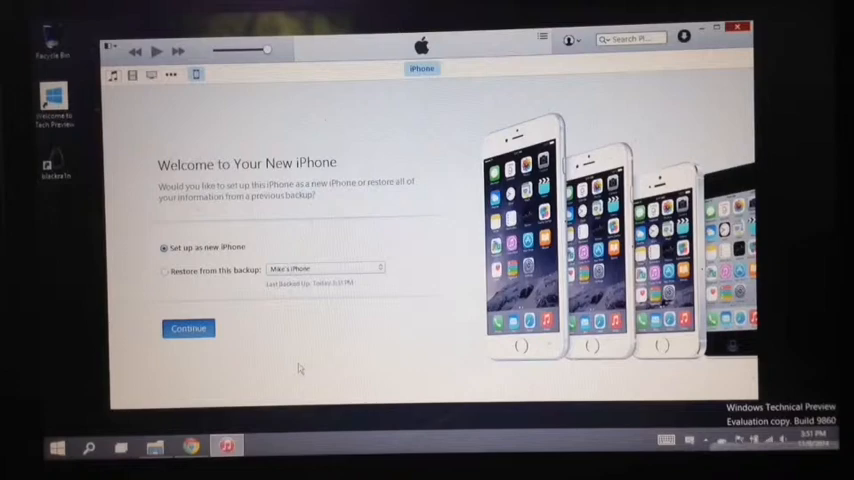
click(188, 328)
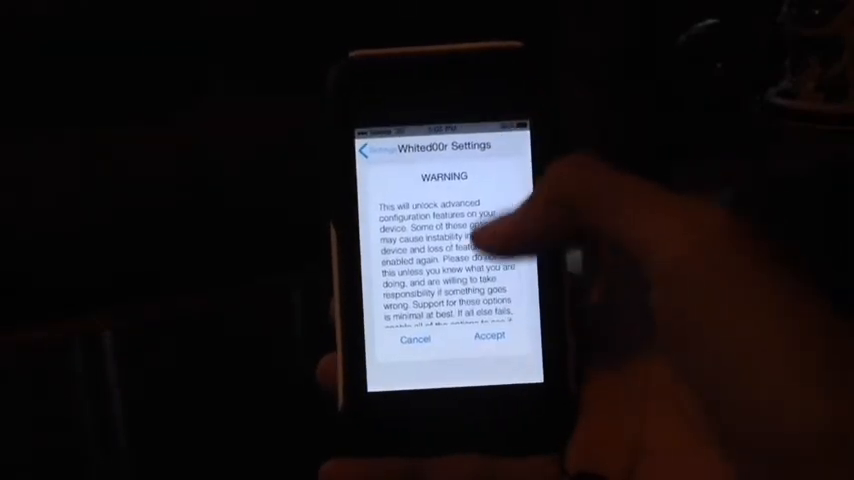
- Accept the Whited00r Settings warning about unlocking advanced configuration features
click(489, 337)
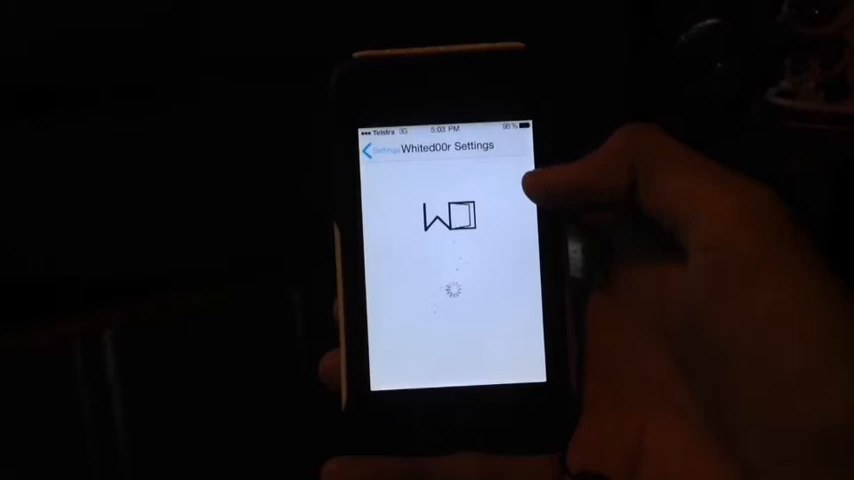